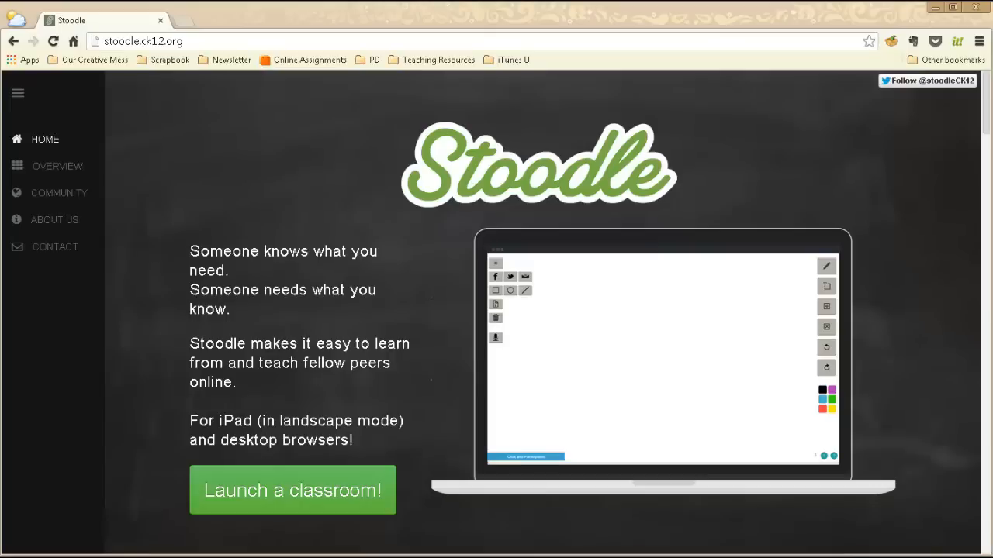
pyautogui.moveTo(909, 146)
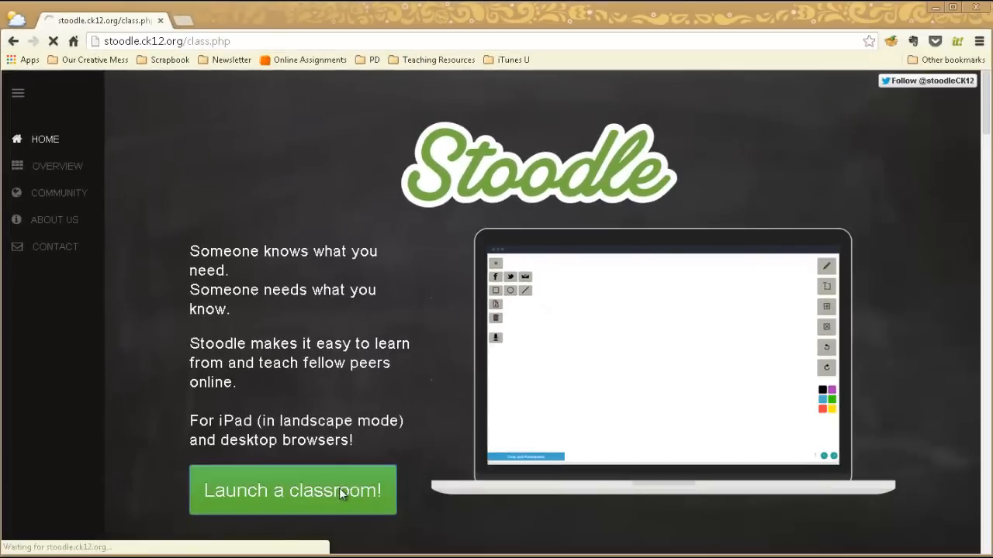
# - Enter the teacher's name 'Mrs. Re' at the prompt and enter the classroom
pyautogui.click(292, 491)
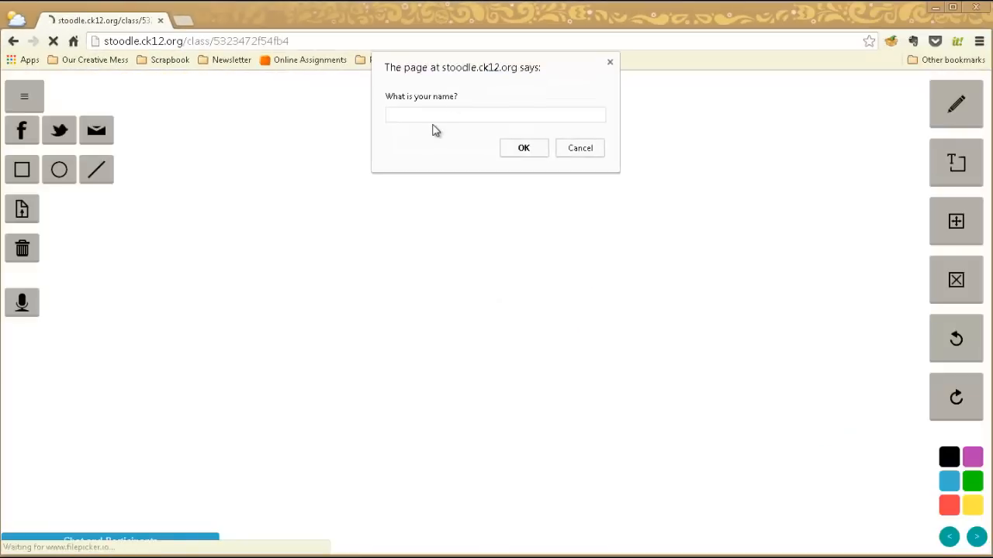
pyautogui.write('Mrs. Re')
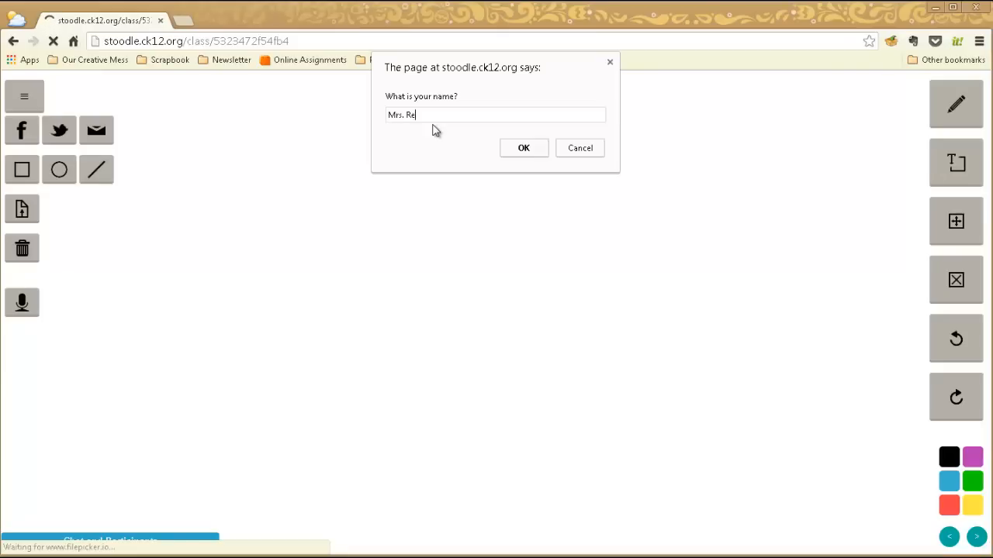
pyautogui.click(524, 148)
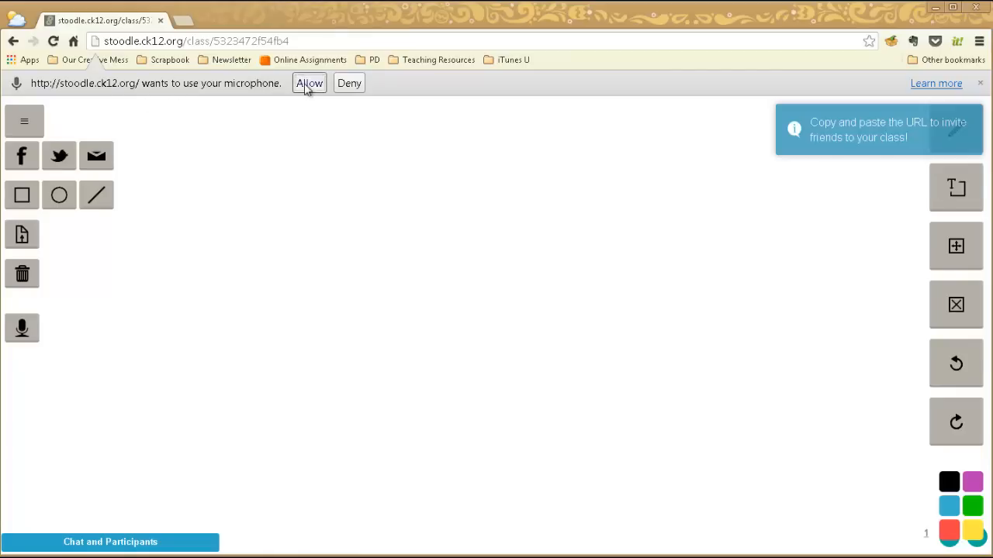
# - Allow microphone access for the voice conference and select the class URL for inviting students
pyautogui.click(308, 83)
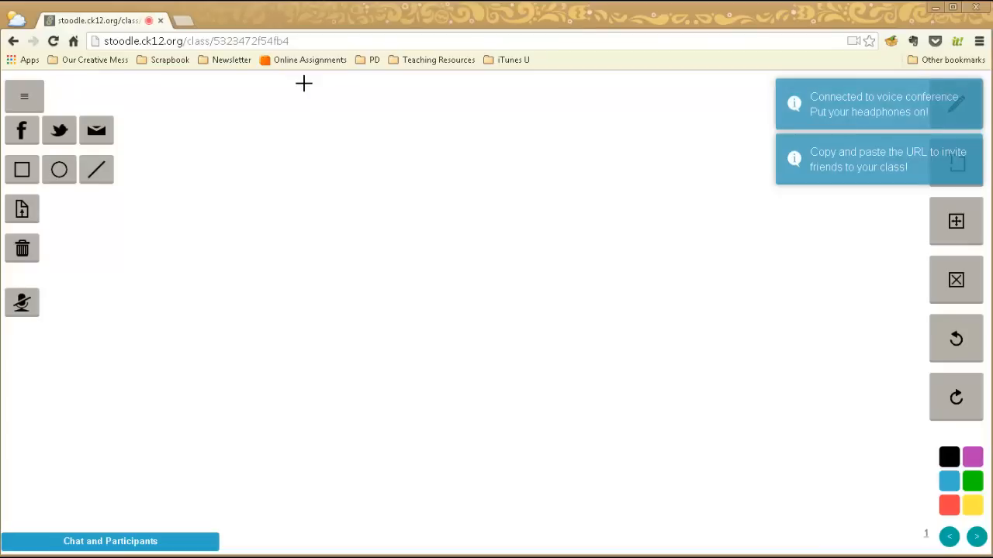
pyautogui.moveTo(233, 292)
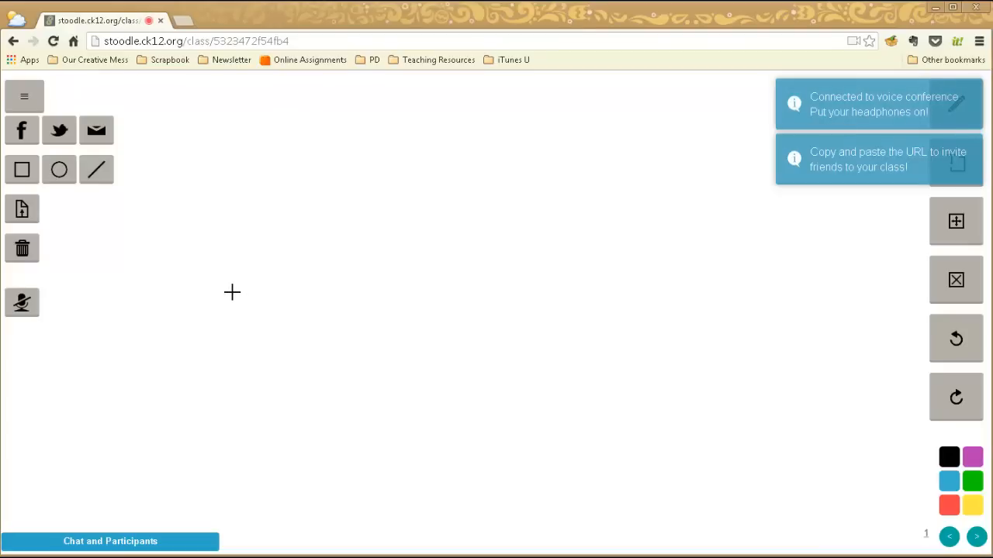
pyautogui.click(194, 40)
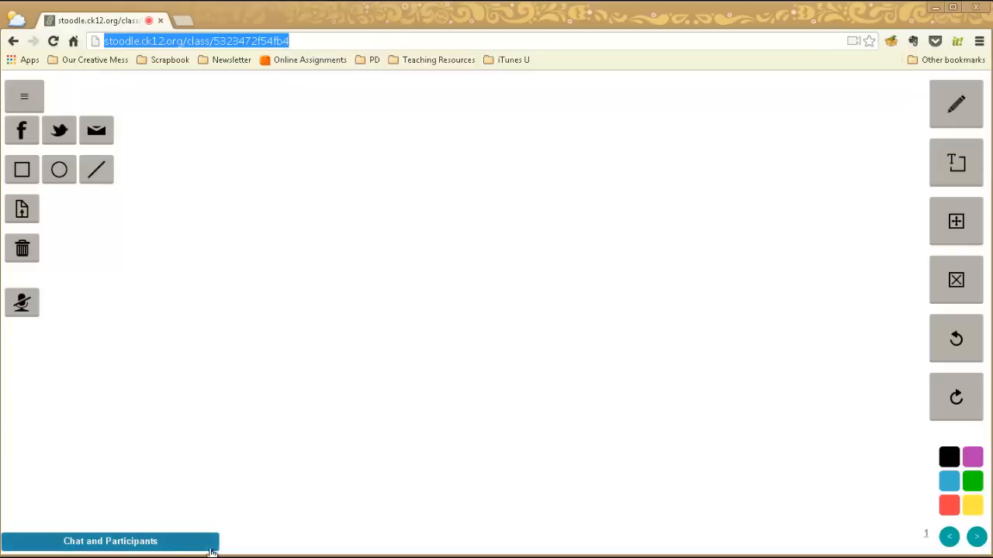
pyautogui.moveTo(132, 542)
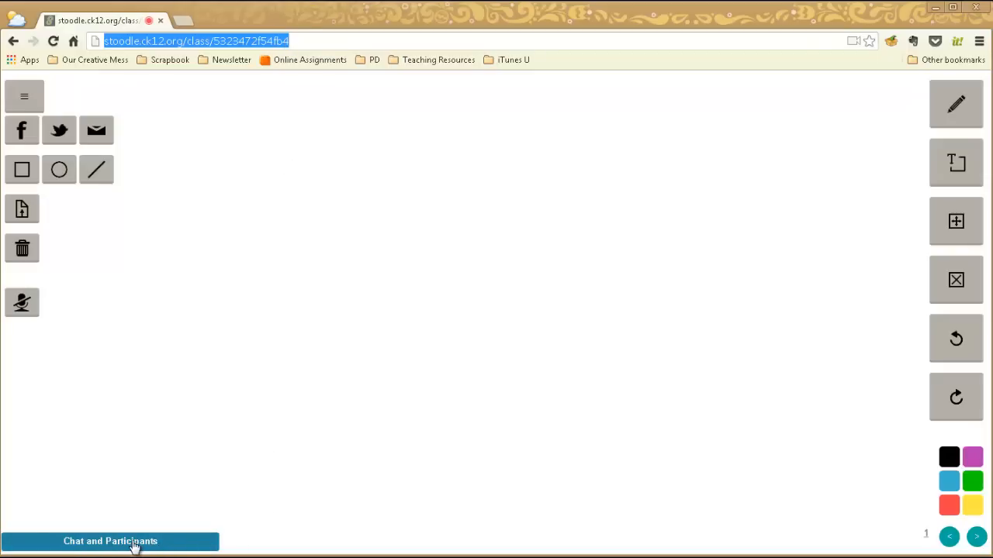
# - Post 'Hi' in the class chat as Mrs. Reese, then collapse the chat and participants panel
pyautogui.click(111, 540)
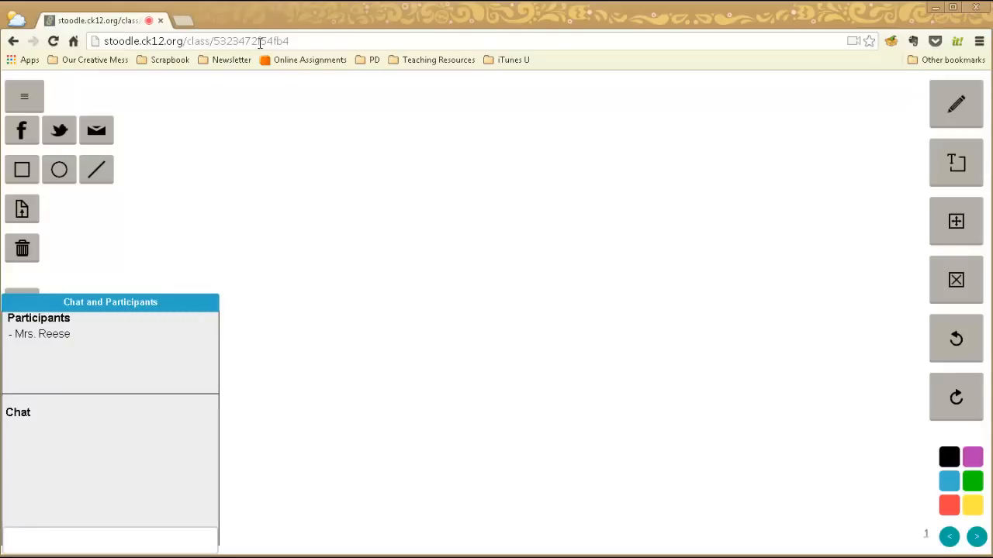
pyautogui.moveTo(52, 354)
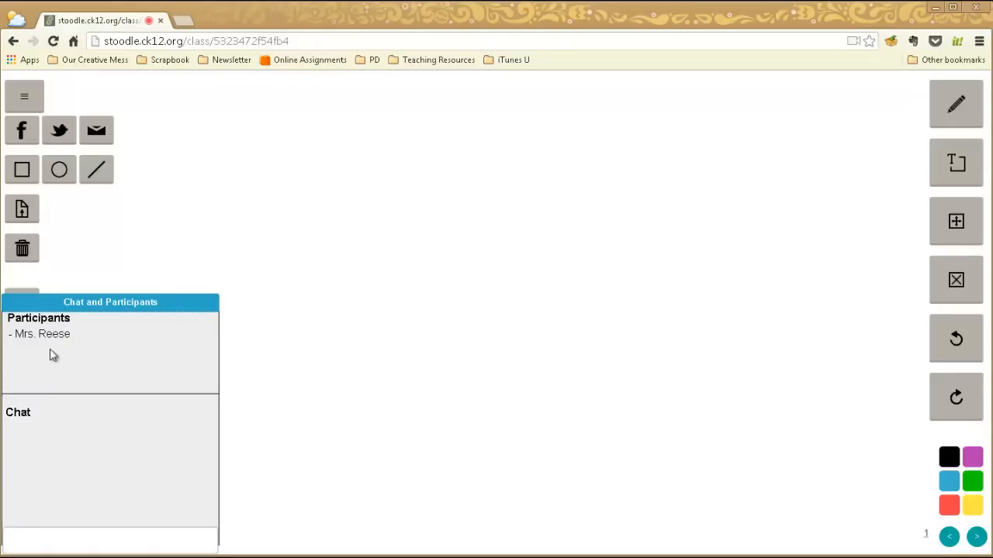
pyautogui.moveTo(35, 377)
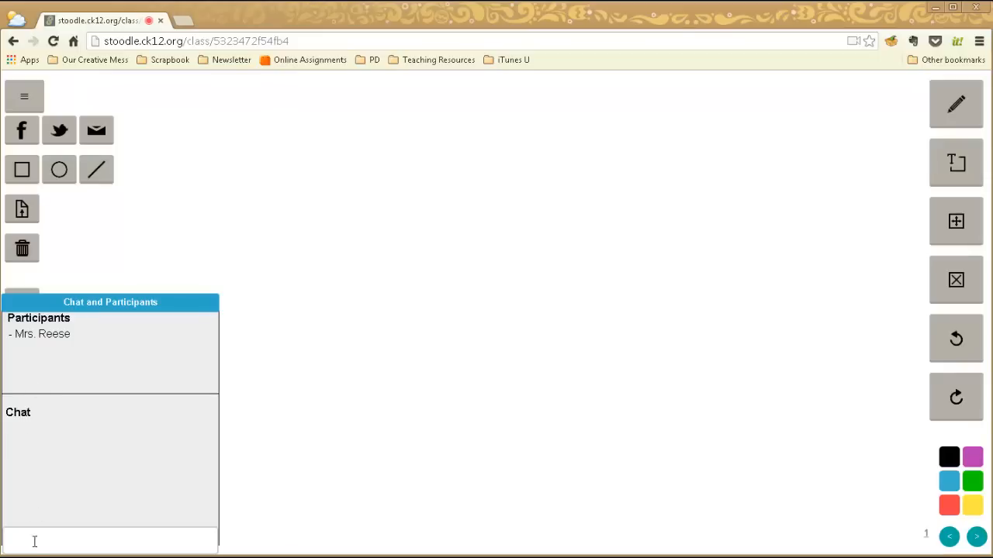
pyautogui.click(109, 539)
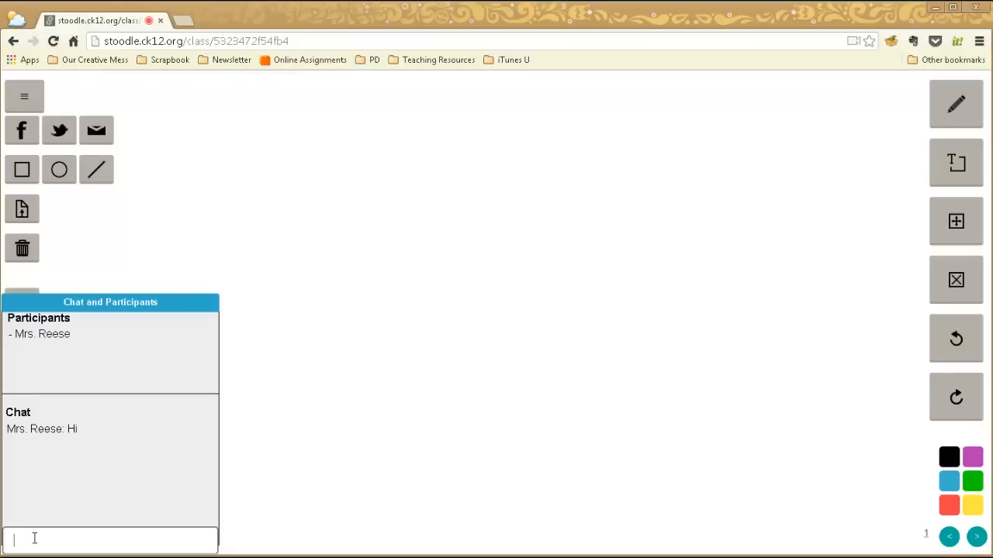
pyautogui.moveTo(108, 303)
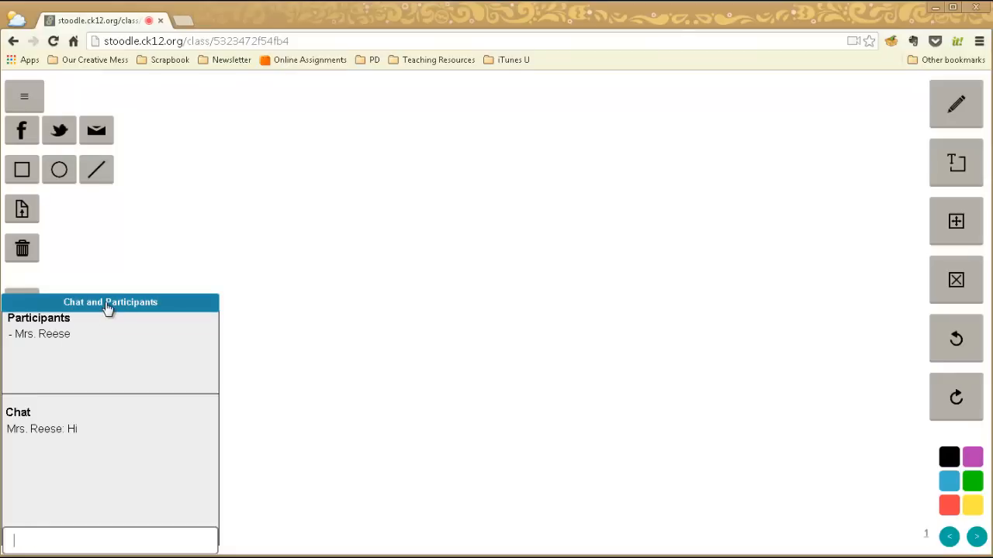
pyautogui.click(110, 303)
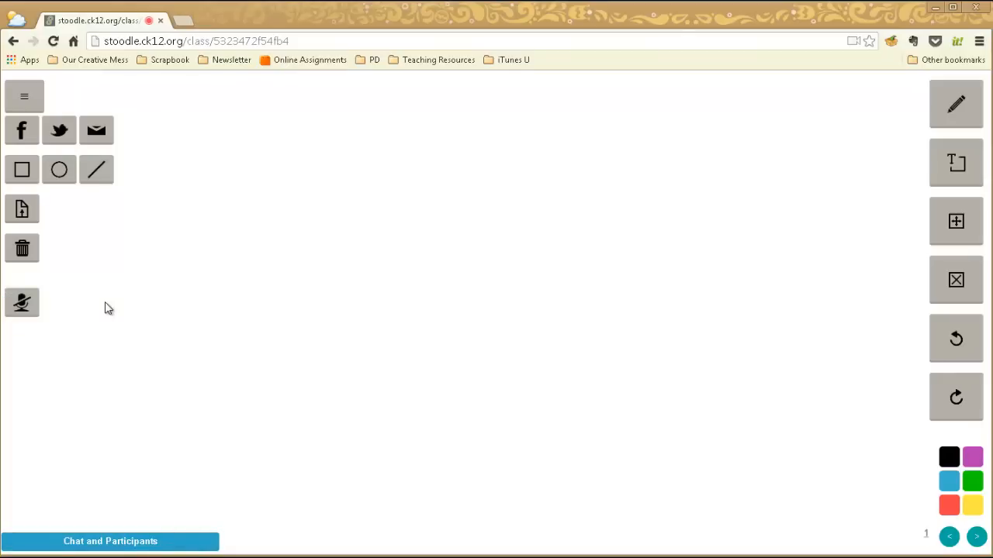
pyautogui.moveTo(871, 199)
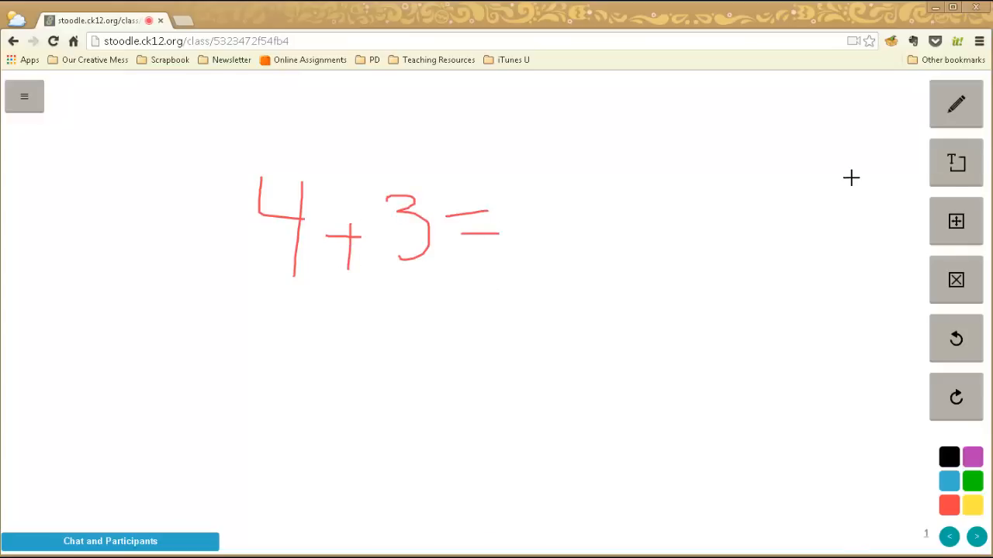
# - Add the red text 'What is the answer?' and place it above the handwritten 4+3=
pyautogui.click(956, 163)
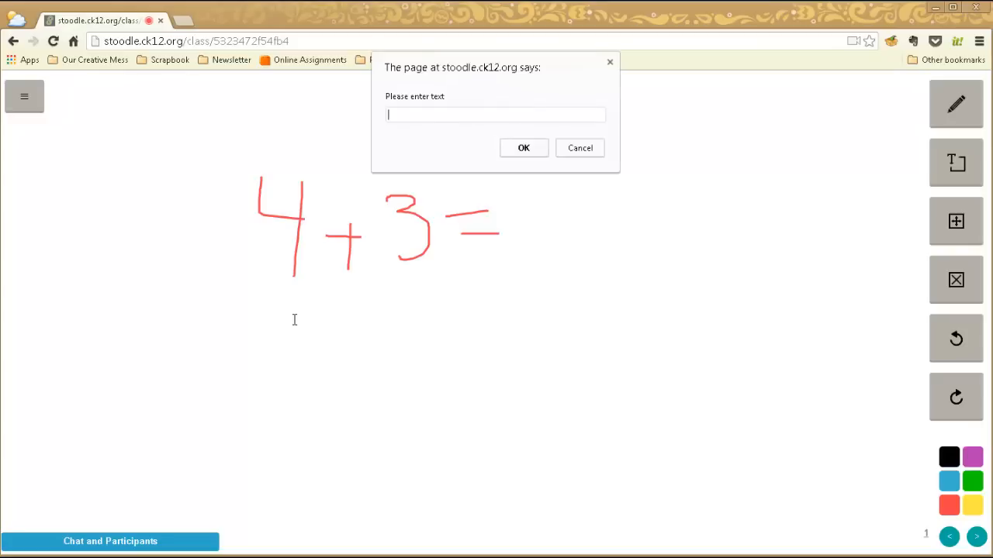
pyautogui.write('What is the answer?')
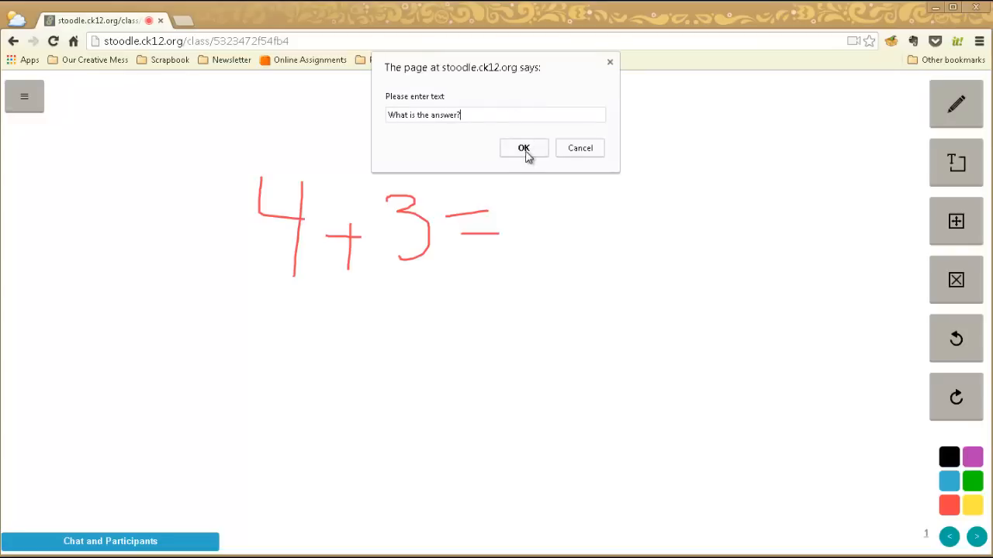
pyautogui.click(525, 149)
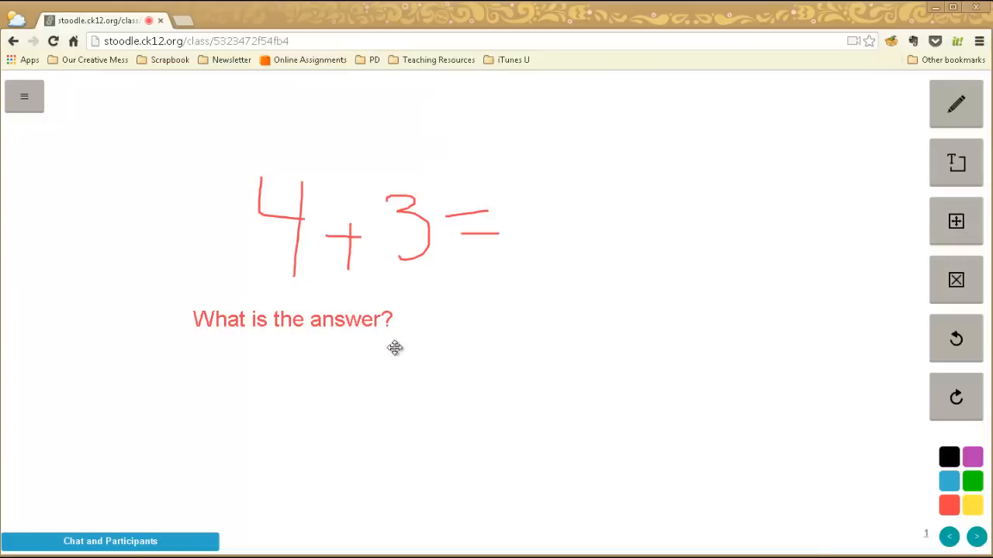
pyautogui.moveTo(291, 320); pyautogui.dragTo(286, 118)
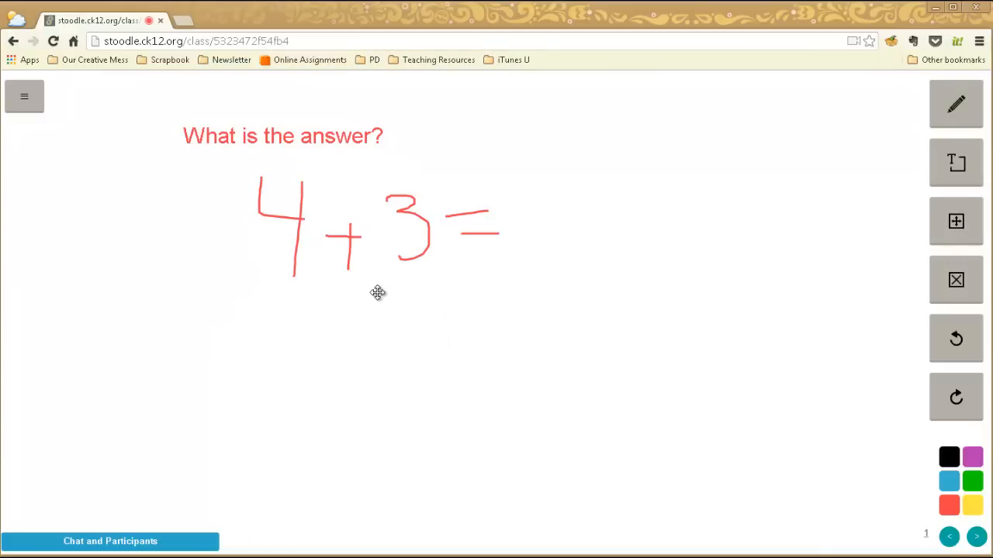
pyautogui.moveTo(956, 279)
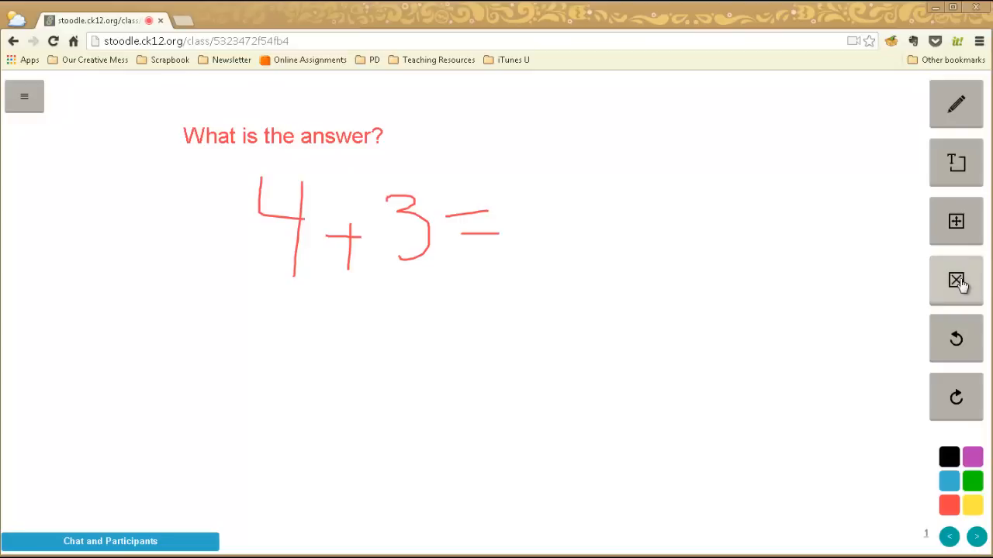
# - Erase the handwritten 3 and complete the equation as 4 + 8 = below the red question
pyautogui.click(955, 279)
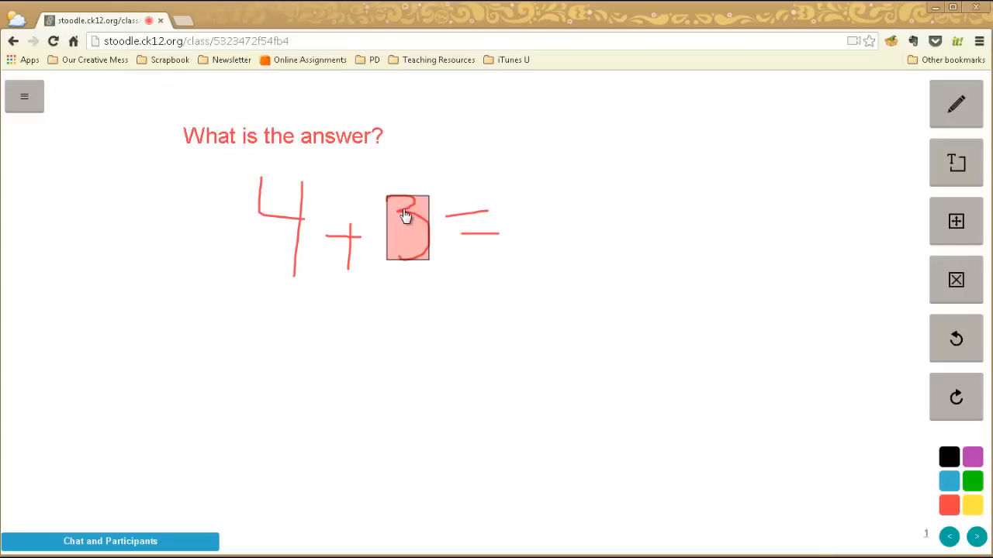
pyautogui.press('Delete')
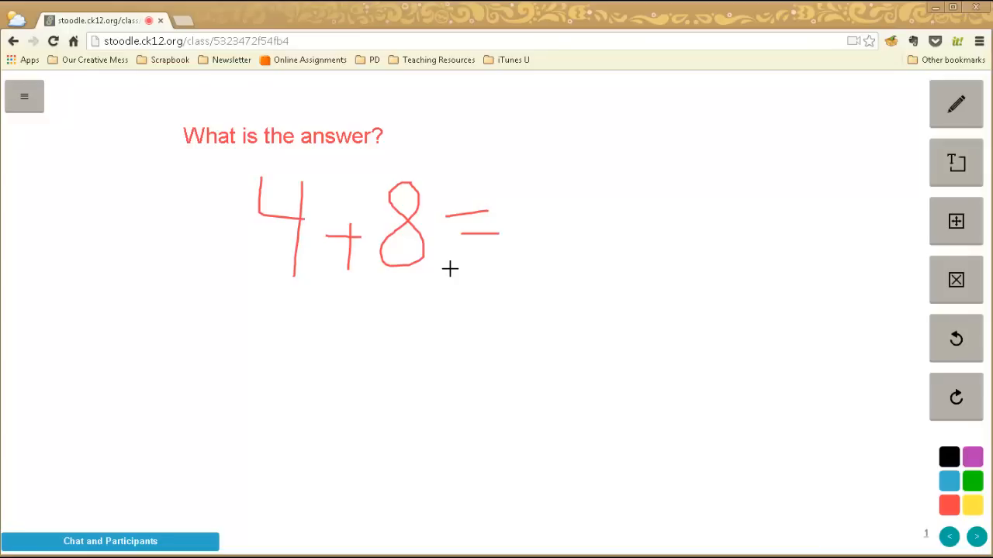
pyautogui.click(955, 397)
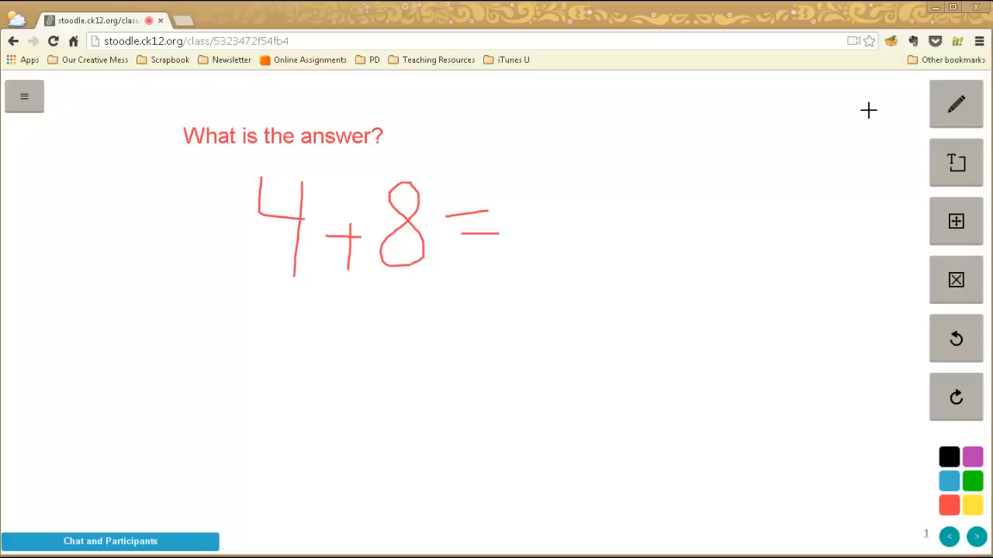
pyautogui.click(24, 96)
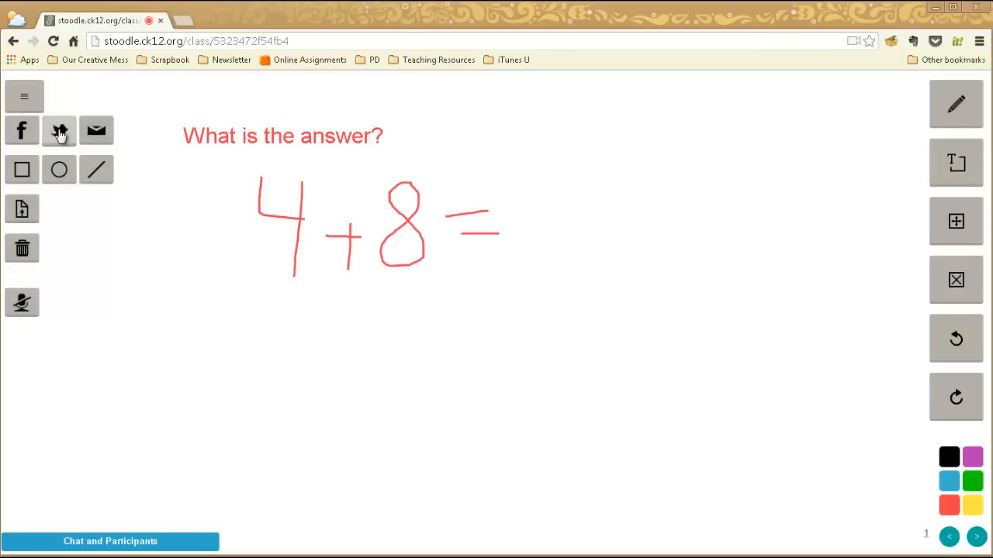
pyautogui.moveTo(84, 149)
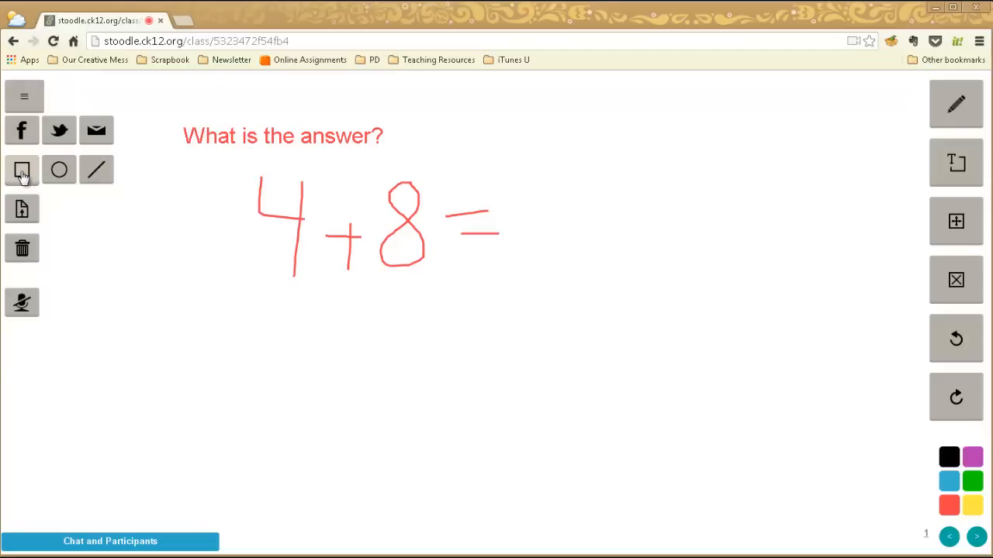
# - Draw a red square left of the sum and move the blue circle over the square's lower part
pyautogui.moveTo(128, 180); pyautogui.dragTo(225, 287)
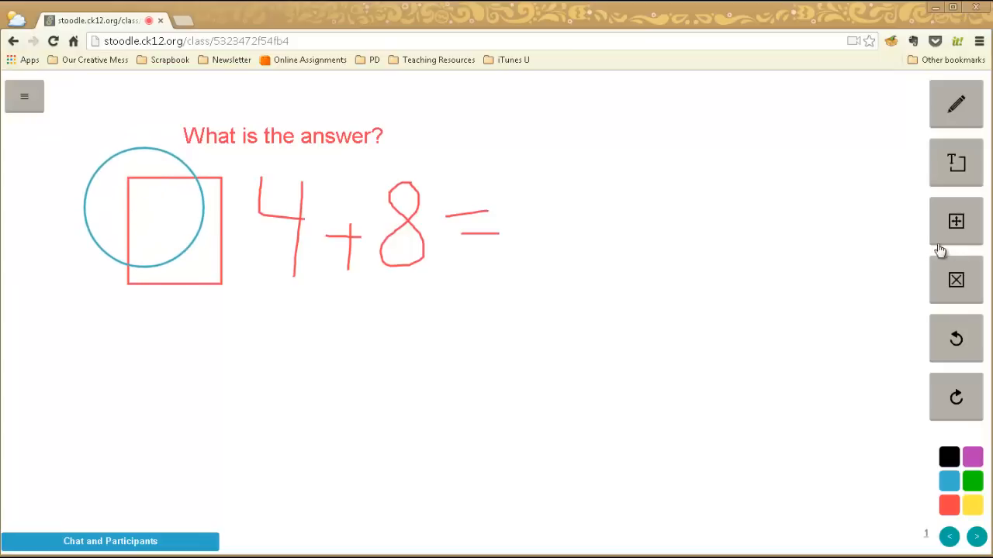
pyautogui.moveTo(142, 208); pyautogui.dragTo(174, 267)
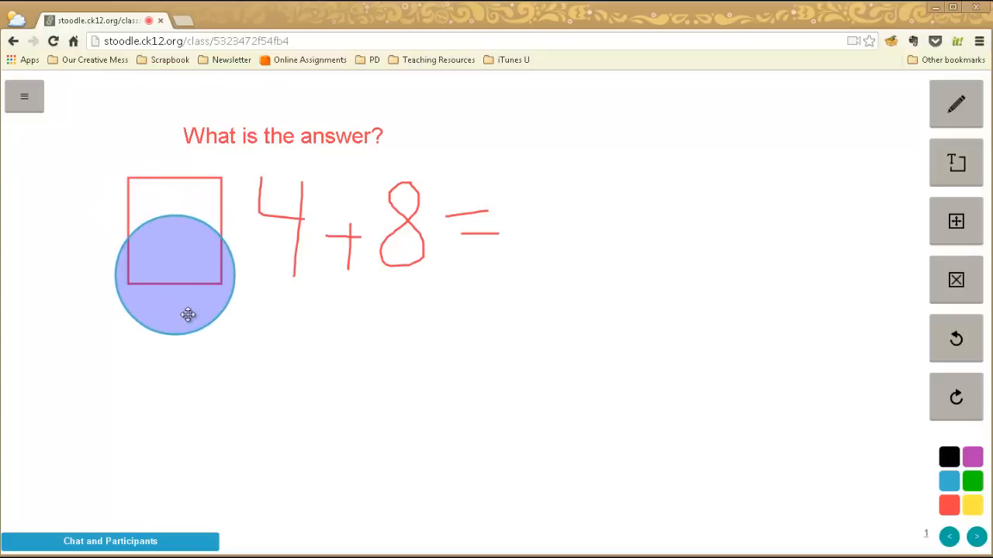
pyautogui.click(25, 97)
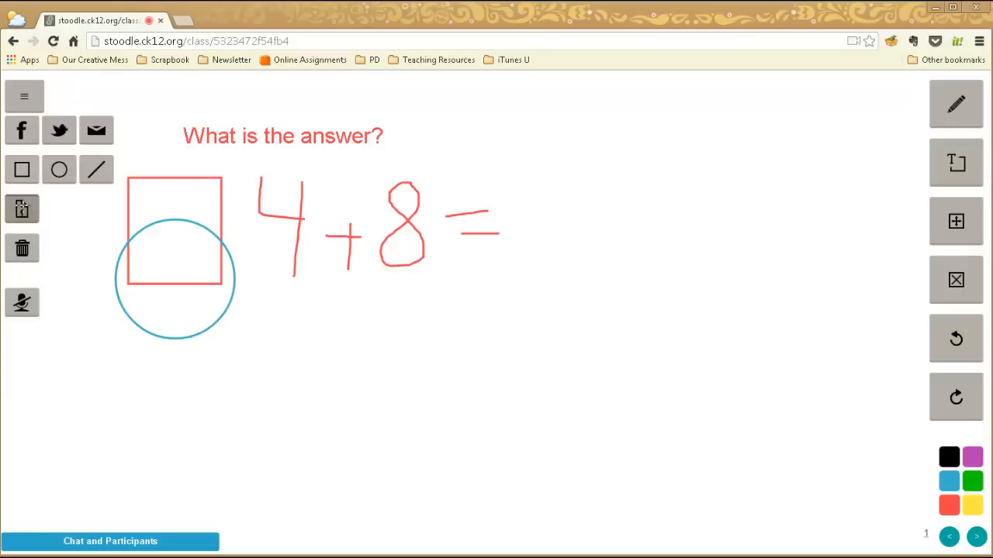
# - Mark an image area right of 4+8= and upload the 'photo' file into it
pyautogui.click(955, 105)
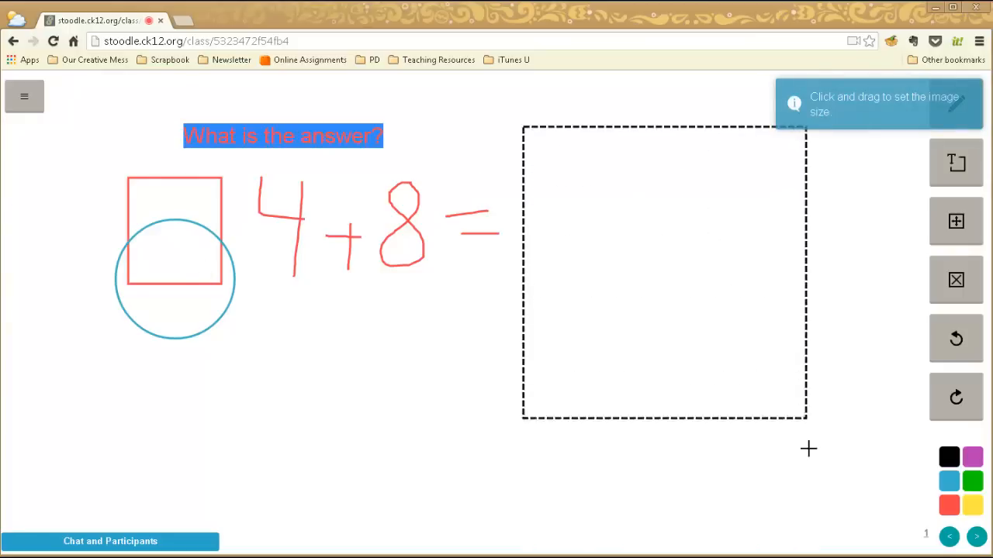
pyautogui.click(956, 220)
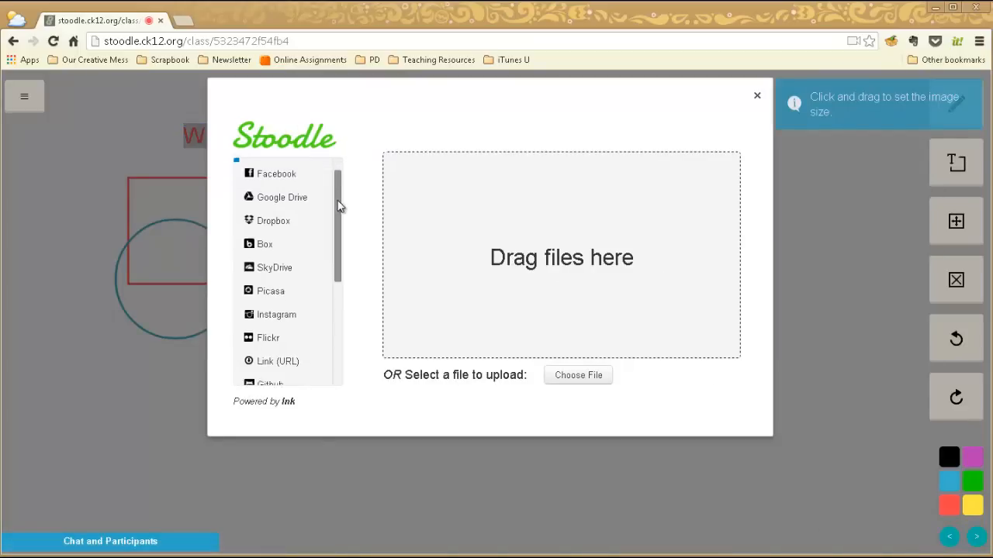
pyautogui.scroll(-3)
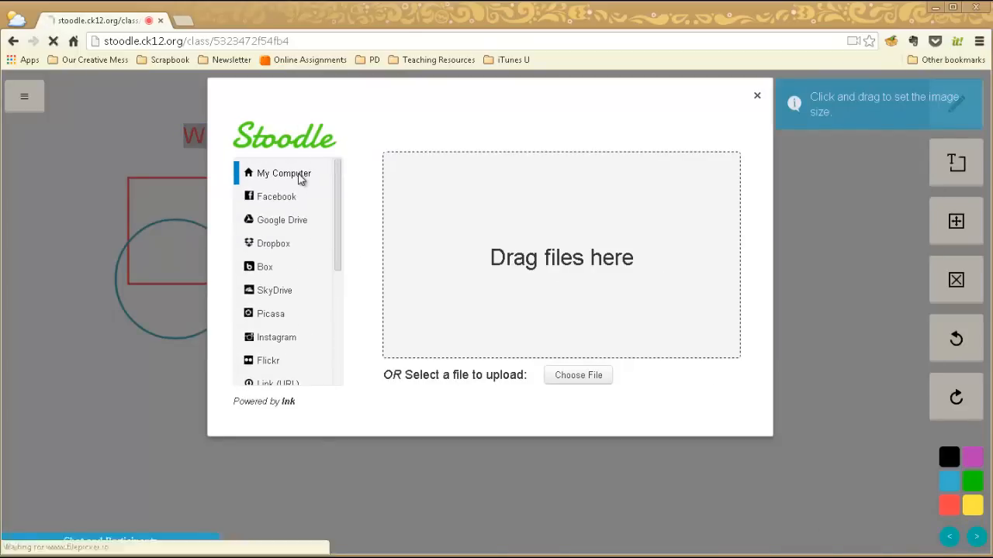
pyautogui.click(577, 374)
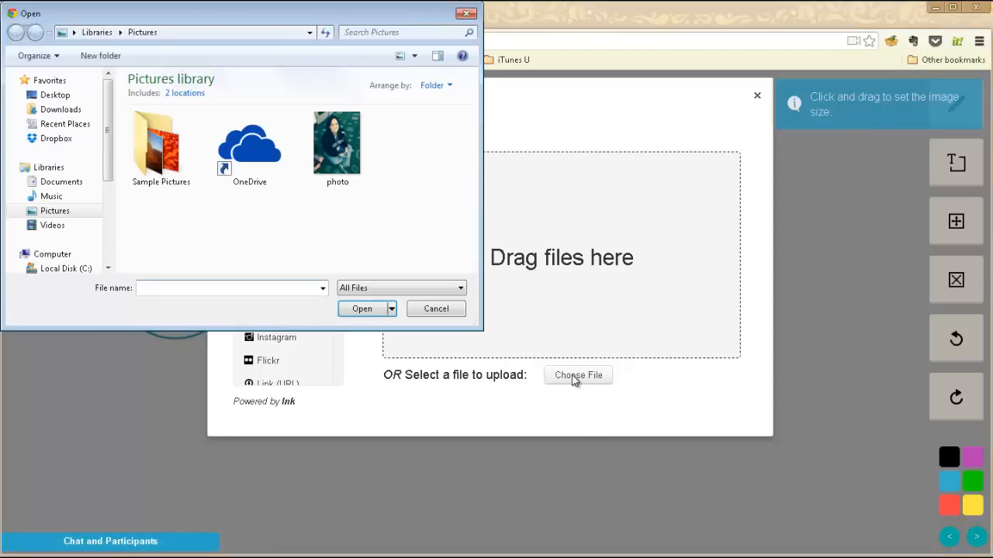
pyautogui.click(338, 143)
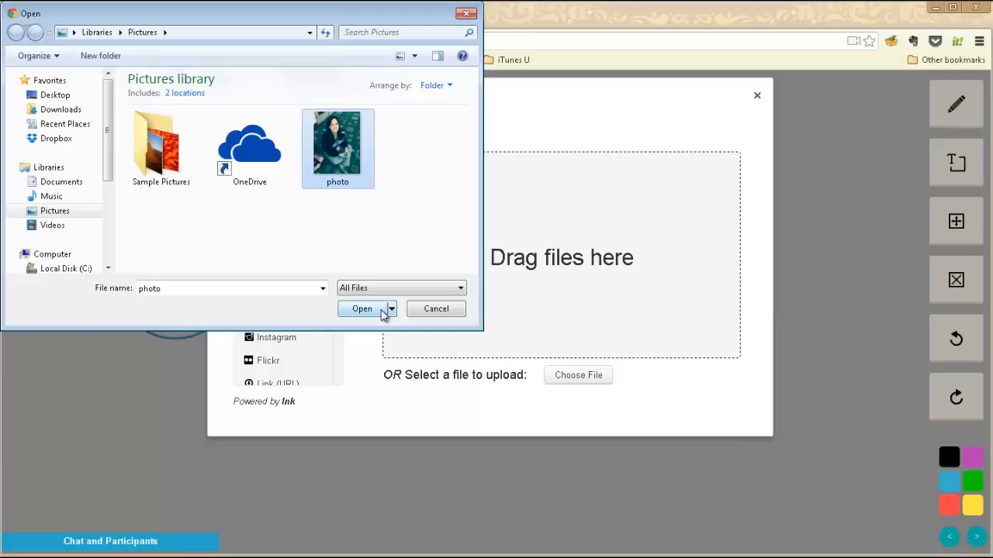
pyautogui.click(361, 309)
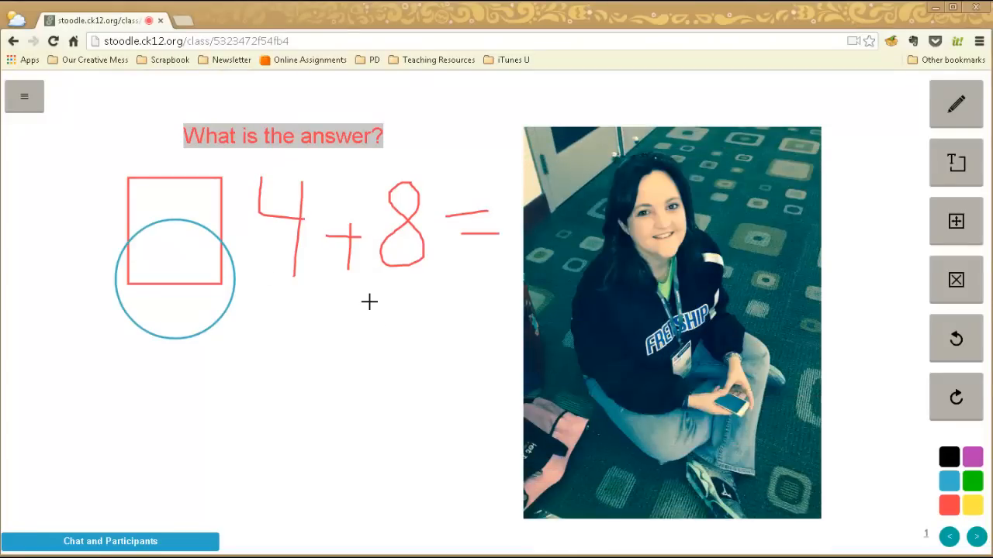
pyautogui.click(25, 96)
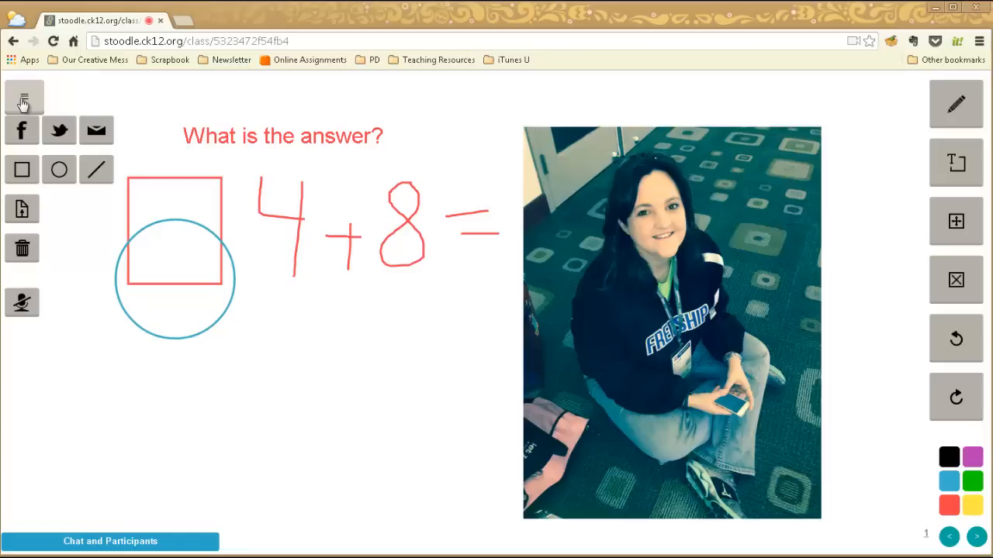
pyautogui.moveTo(22, 248)
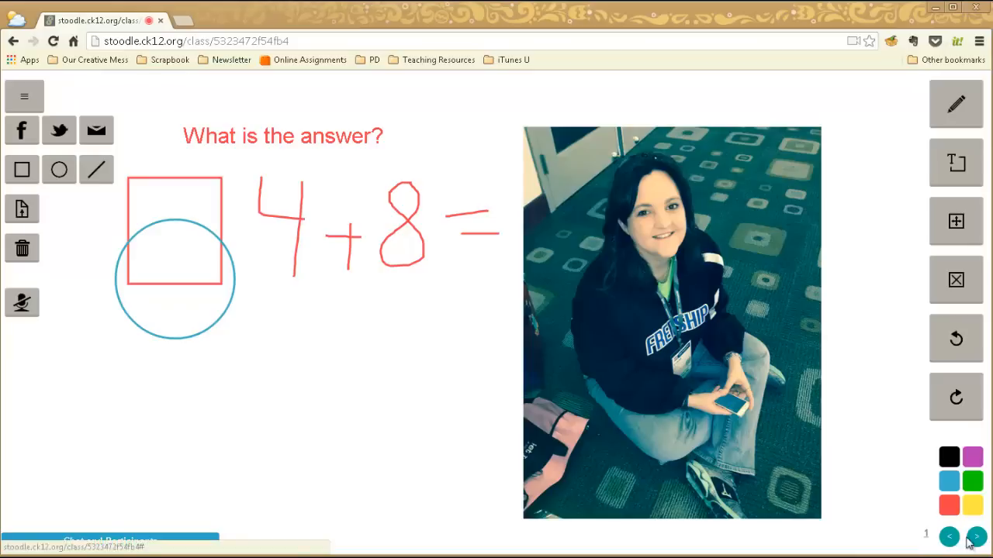
# - Add two new pages for three total, then clear the page with the equation, shapes and photo
pyautogui.click(977, 537)
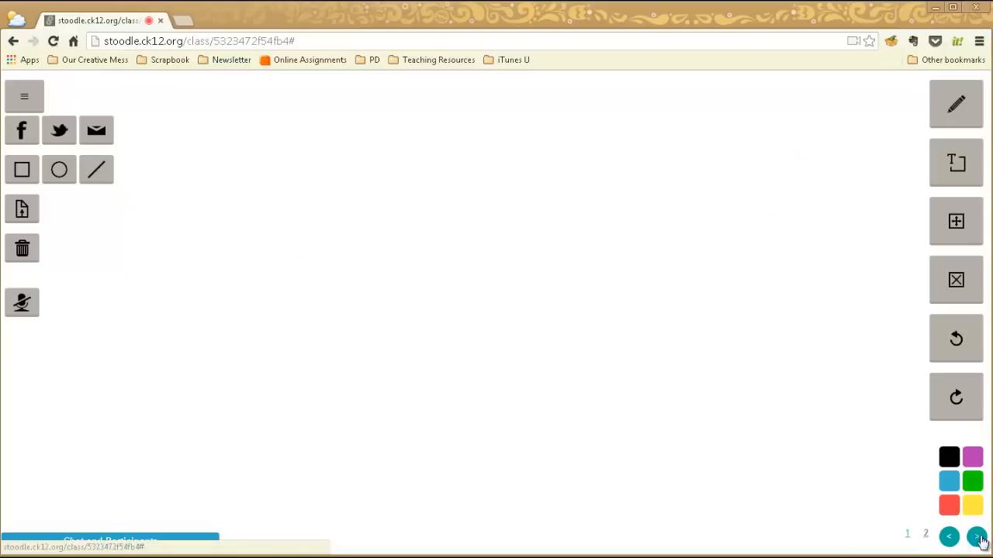
pyautogui.click(977, 537)
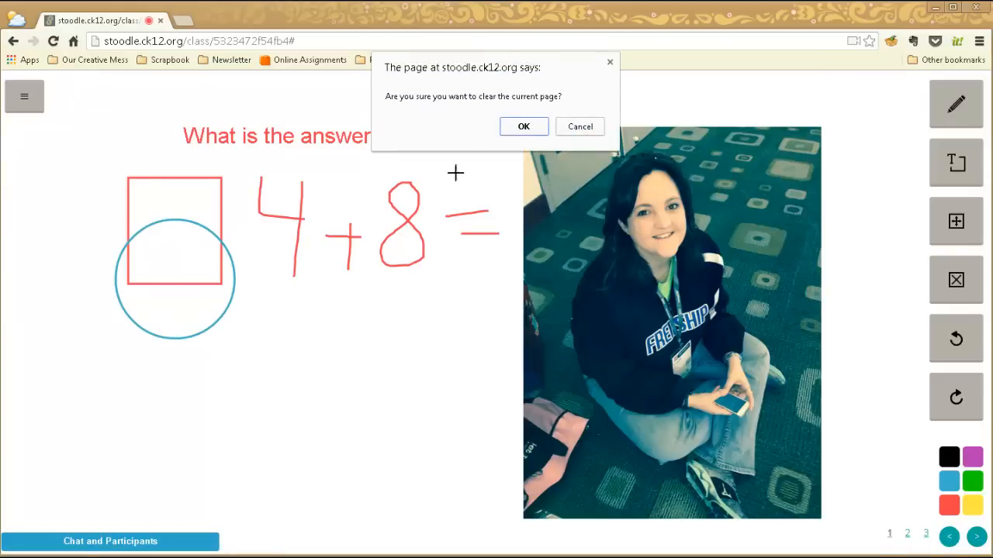
pyautogui.click(524, 127)
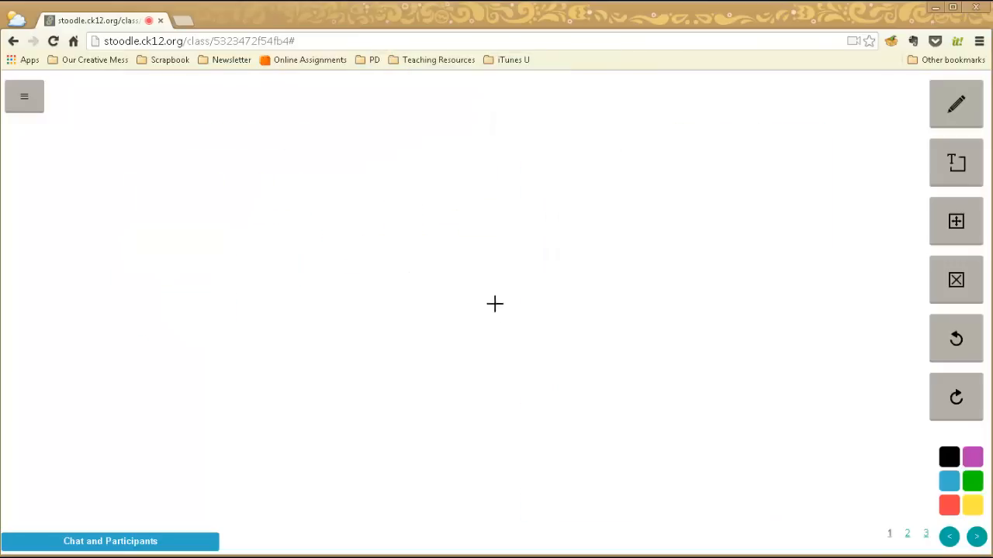
pyautogui.click(25, 96)
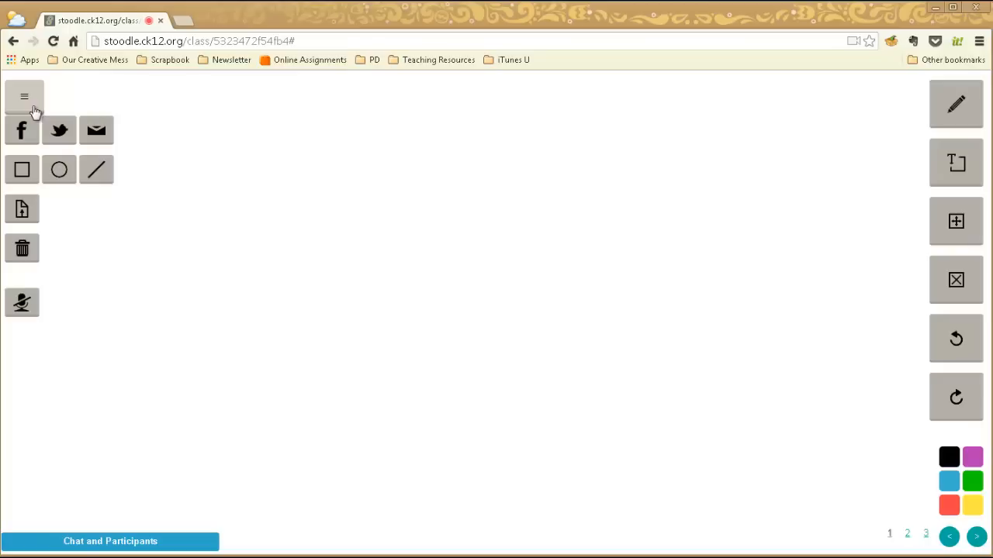
pyautogui.click(199, 40)
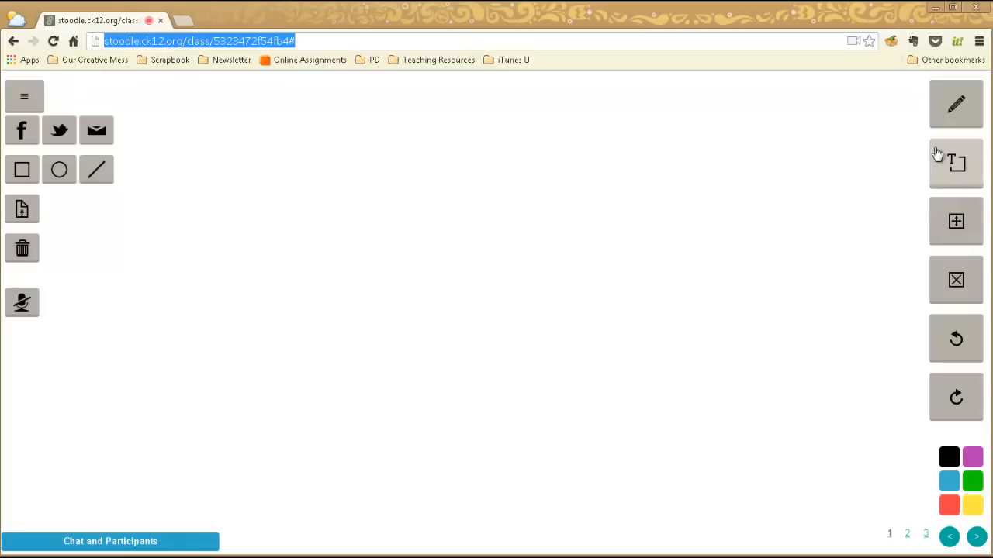
pyautogui.click(25, 96)
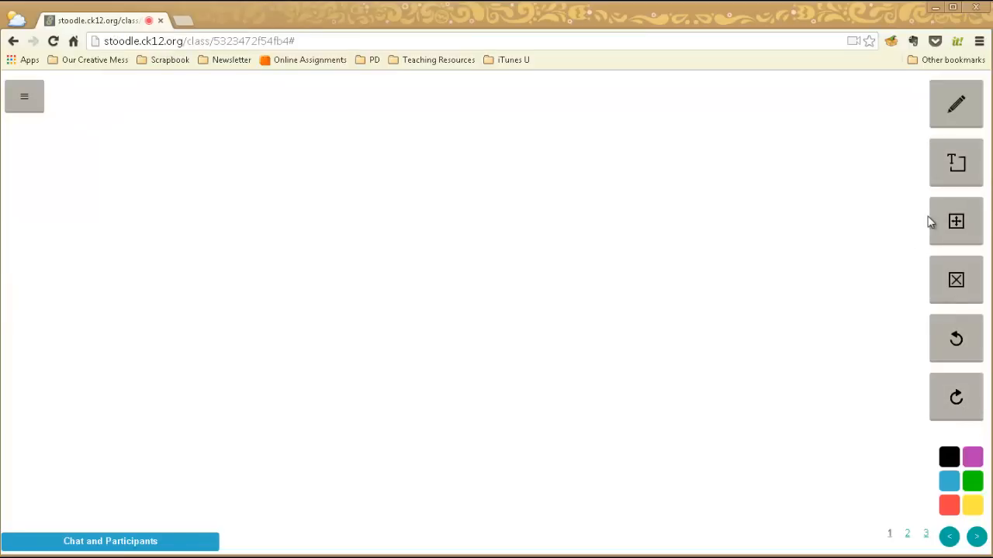